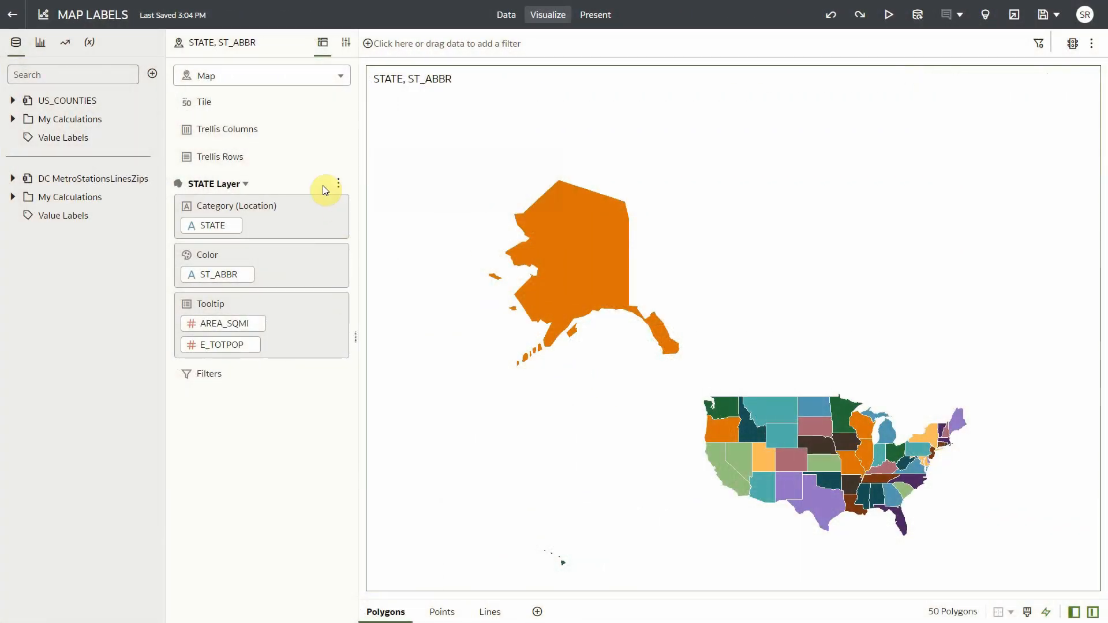
{"action": "mouse_move", "coordinate": [300, 190]}
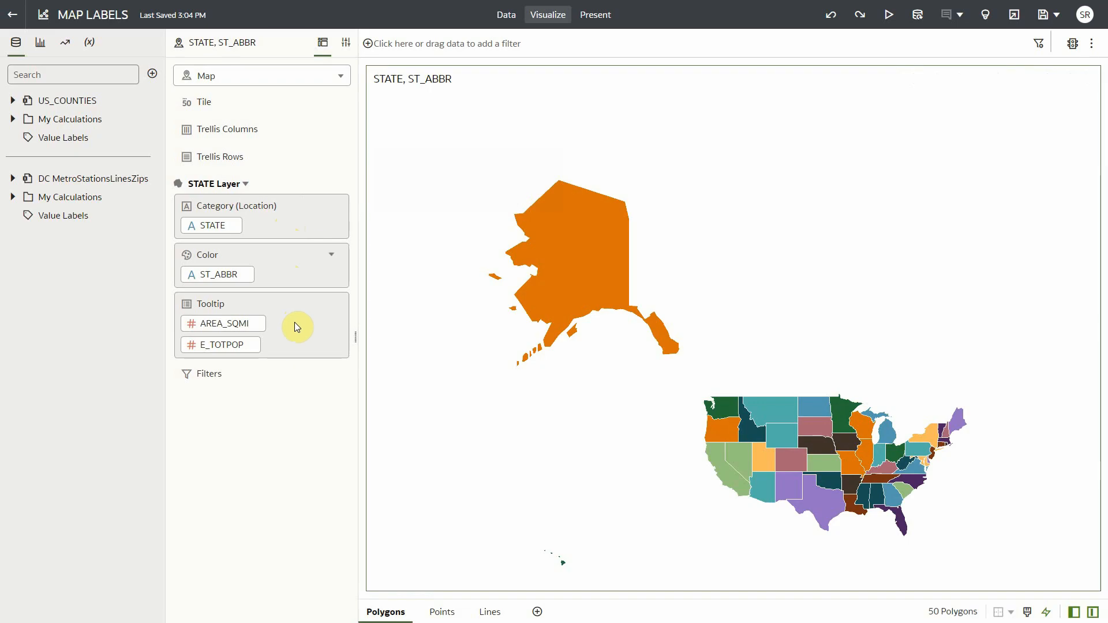
- Show the STATE map layer's properties with its Data Labels Position setting
{"action": "left_click", "coordinate": [345, 43]}
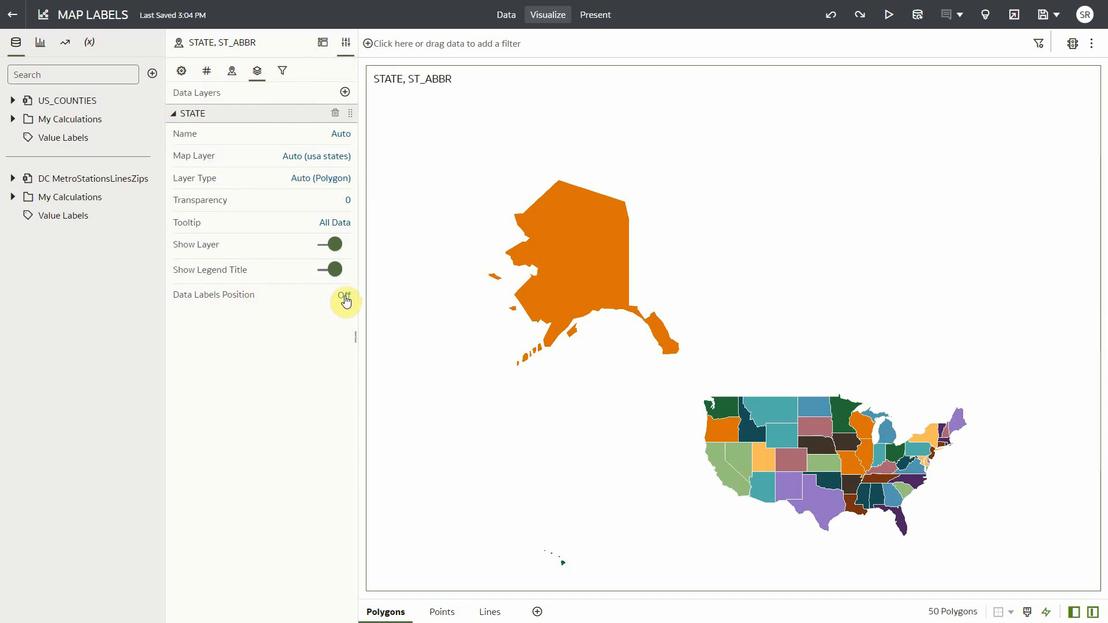
- Centre the state labels and show STATE, AREA_SQMI and E_TOTPOP in them
{"action": "left_click", "coordinate": [344, 294]}
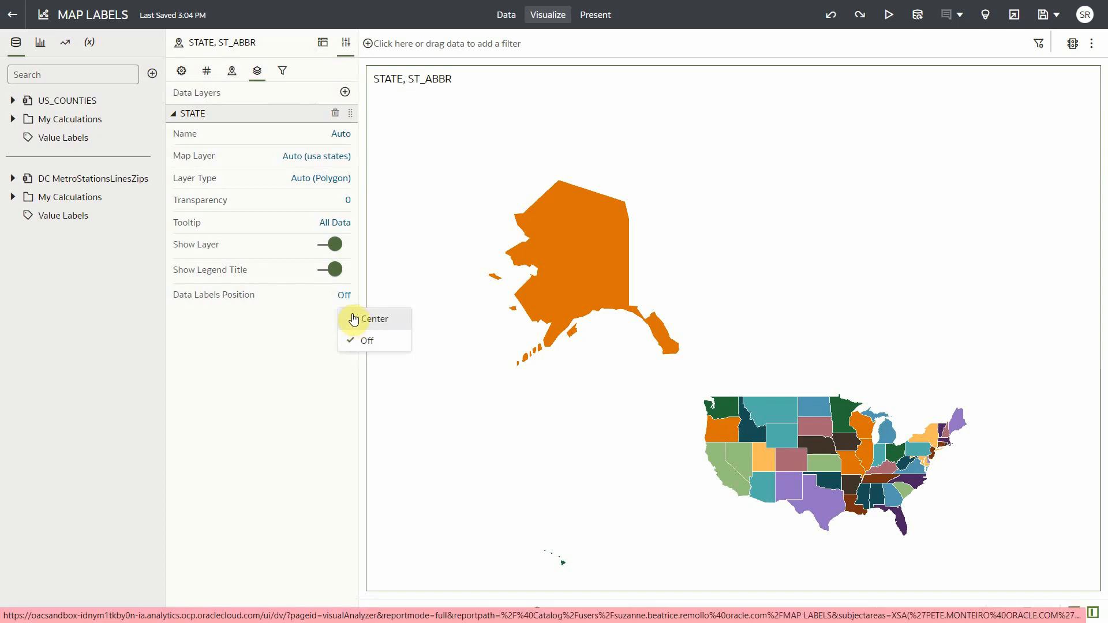
{"action": "left_click", "coordinate": [374, 319]}
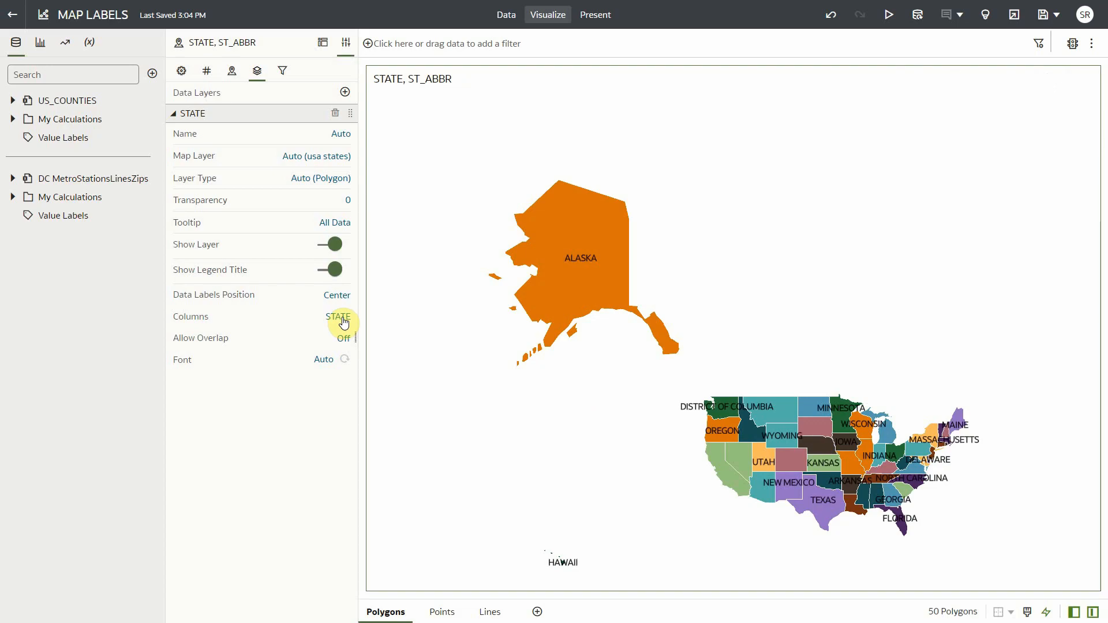
{"action": "left_click", "coordinate": [338, 316]}
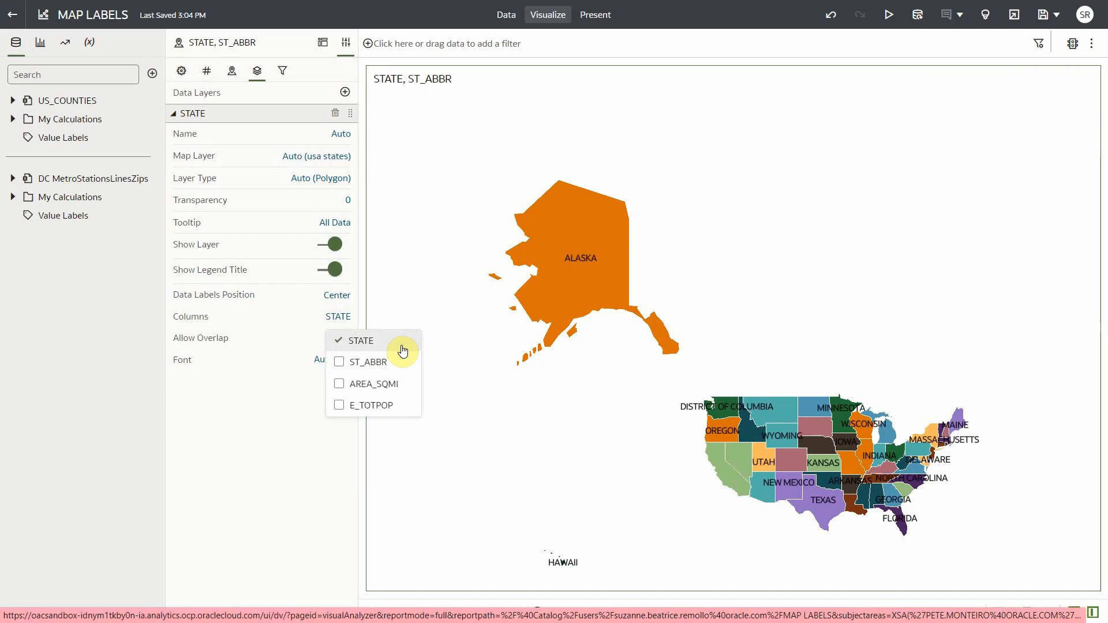
{"action": "left_click", "coordinate": [368, 383]}
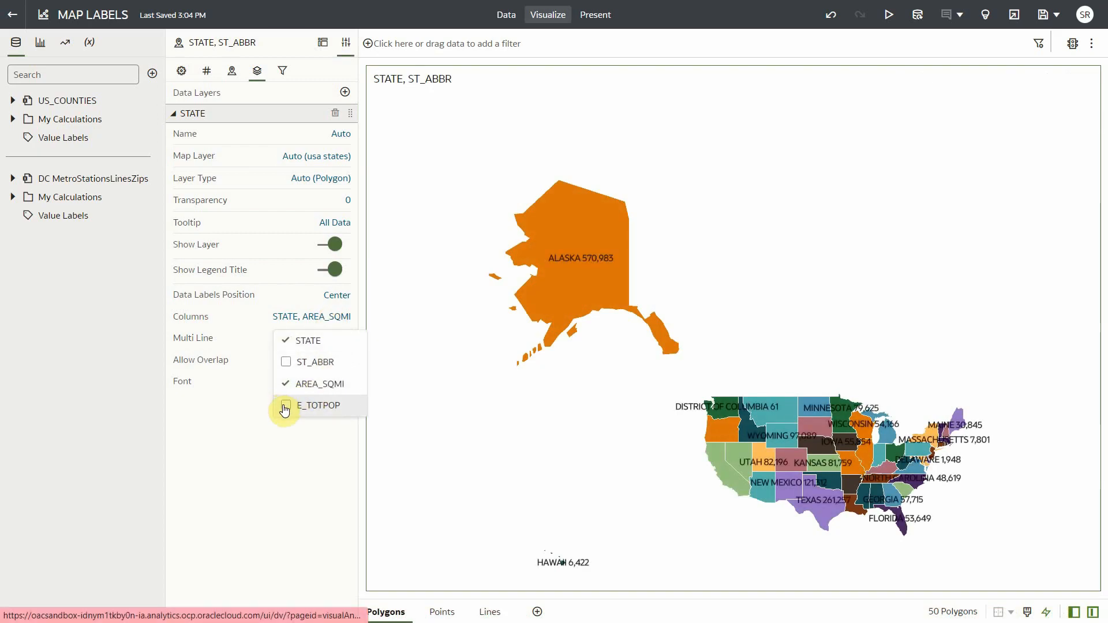
{"action": "left_click", "coordinate": [285, 405]}
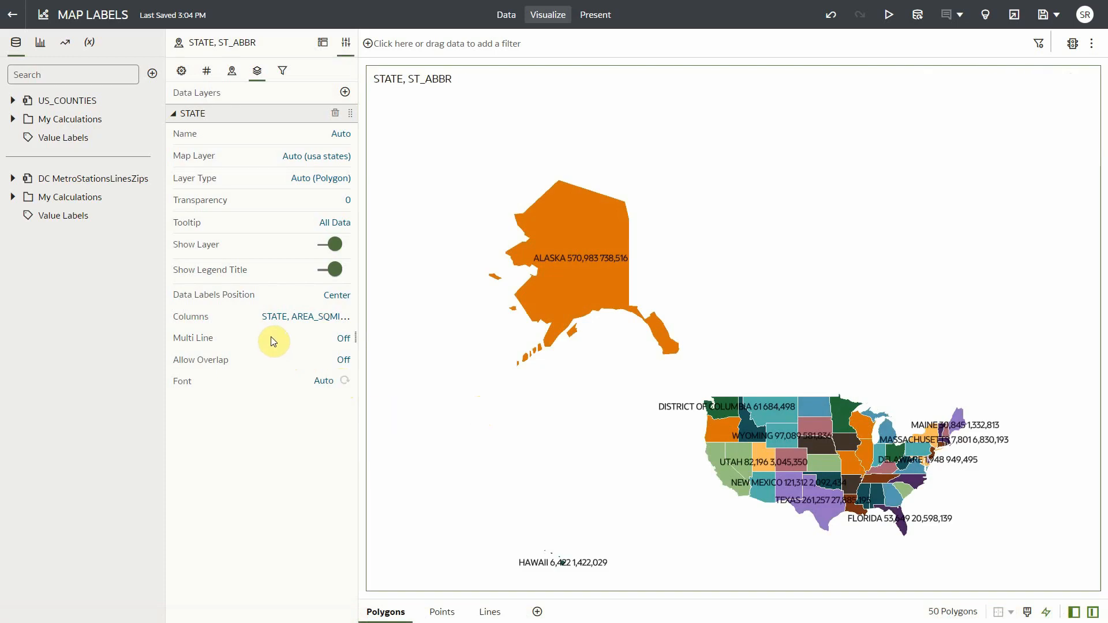
{"action": "mouse_move", "coordinate": [324, 346]}
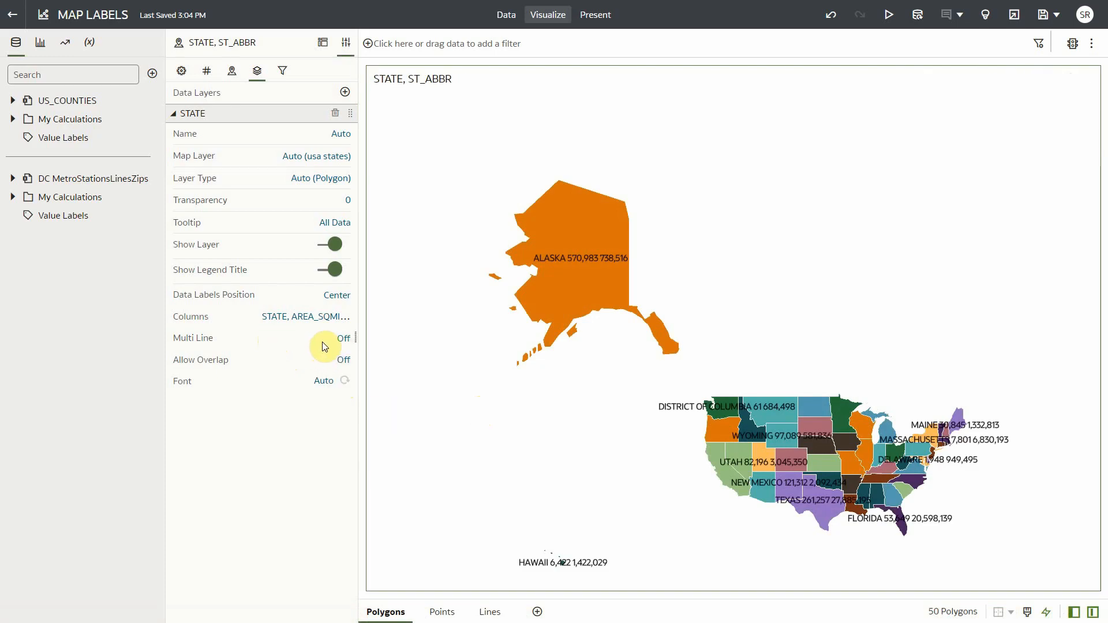
- Turn Multi Line on for the state labels and leave Allow Overlap off after trying it
{"action": "left_click", "coordinate": [343, 338]}
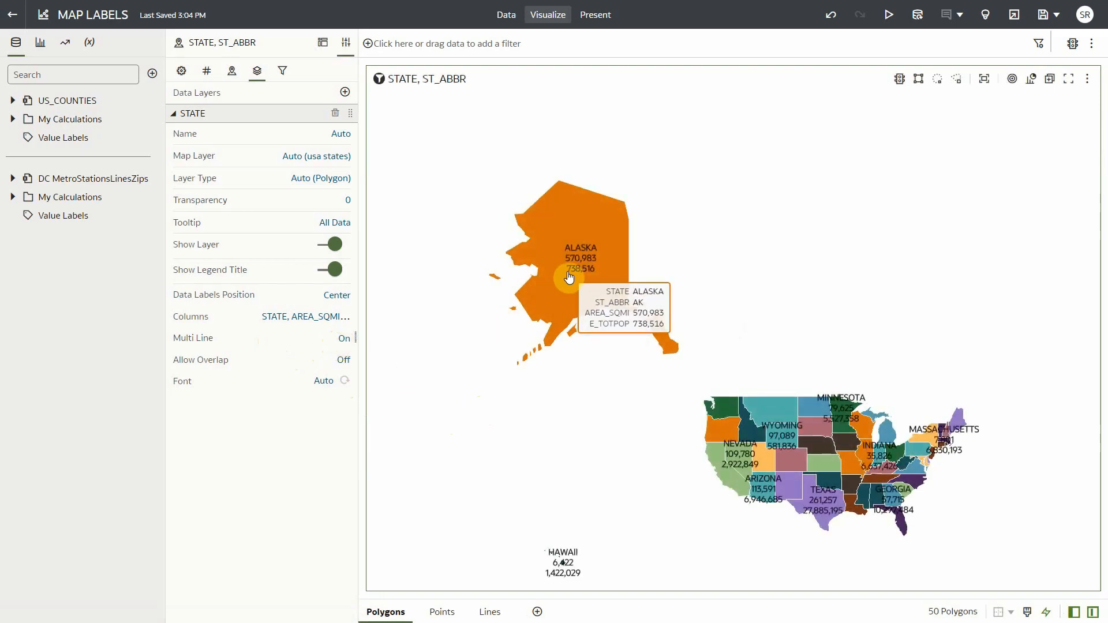
{"action": "mouse_move", "coordinate": [535, 309]}
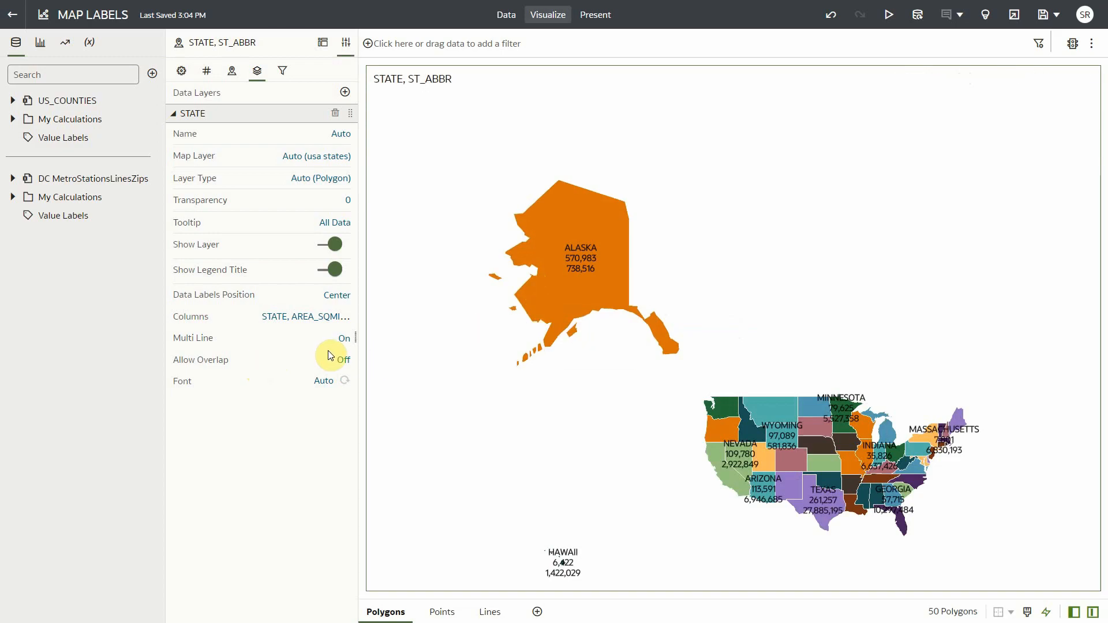
{"action": "left_click", "coordinate": [344, 359]}
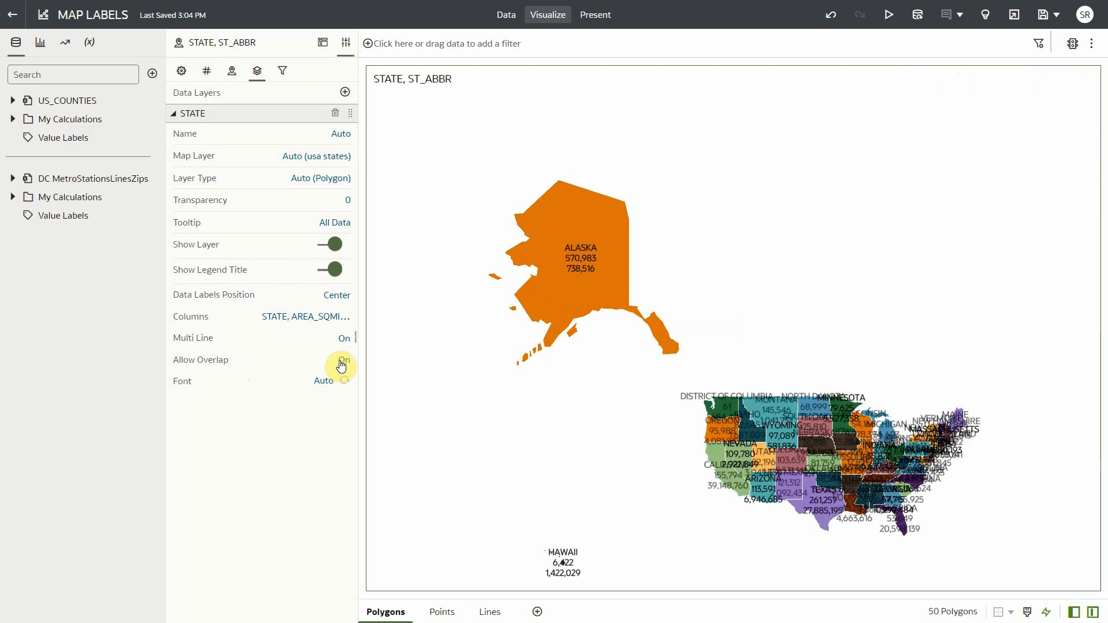
{"action": "left_click", "coordinate": [344, 360]}
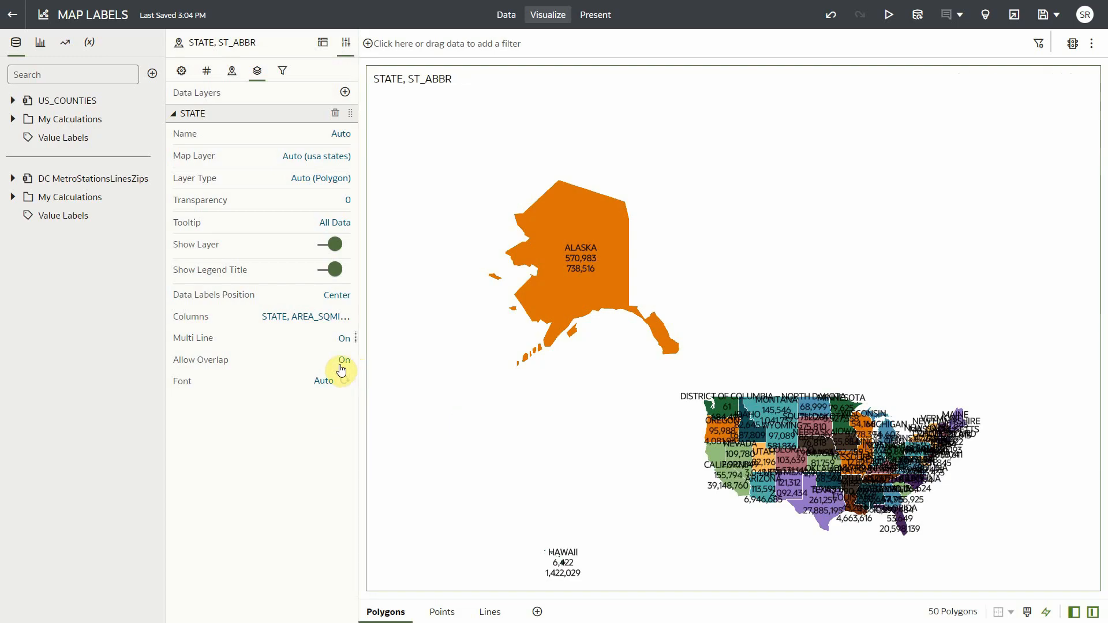
{"action": "left_click", "coordinate": [344, 360]}
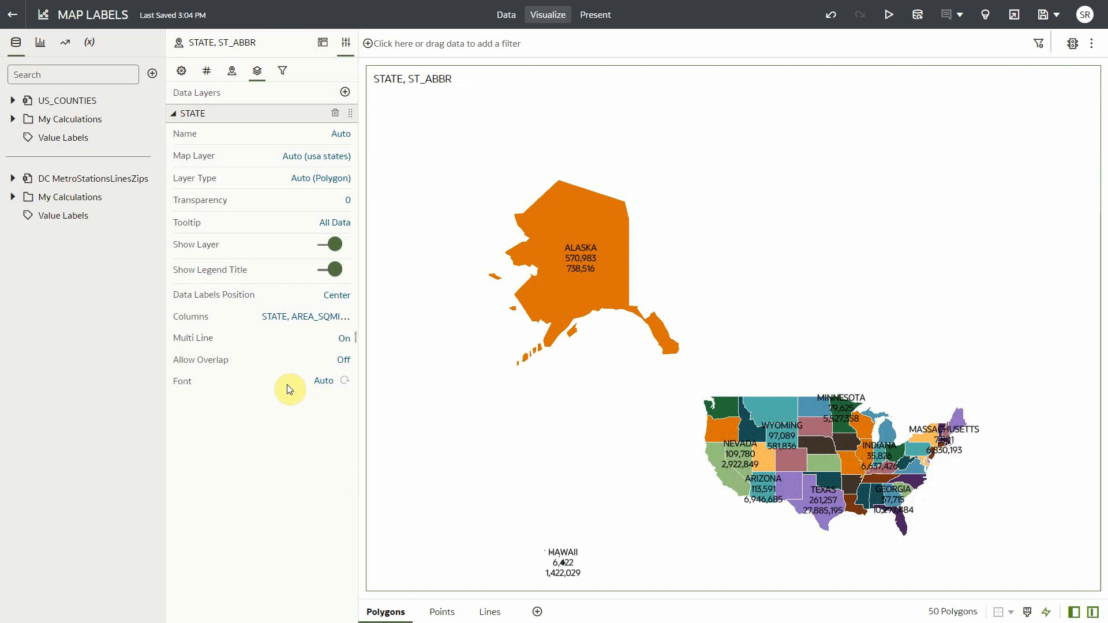
- Review the state label font colour and size choices
{"action": "left_click", "coordinate": [323, 380]}
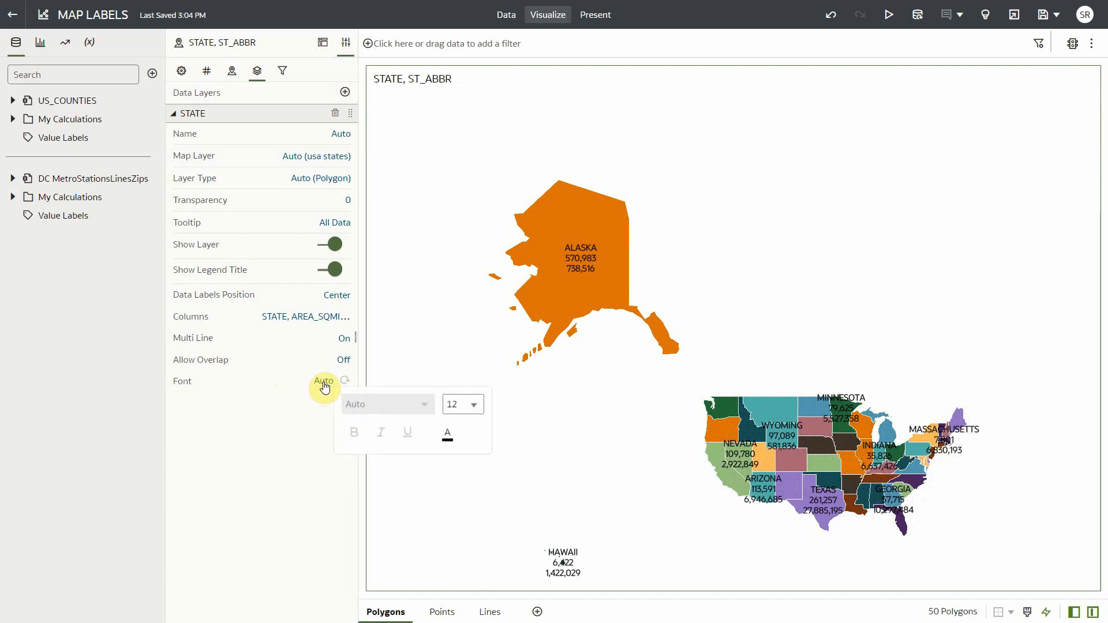
{"action": "left_click", "coordinate": [472, 404]}
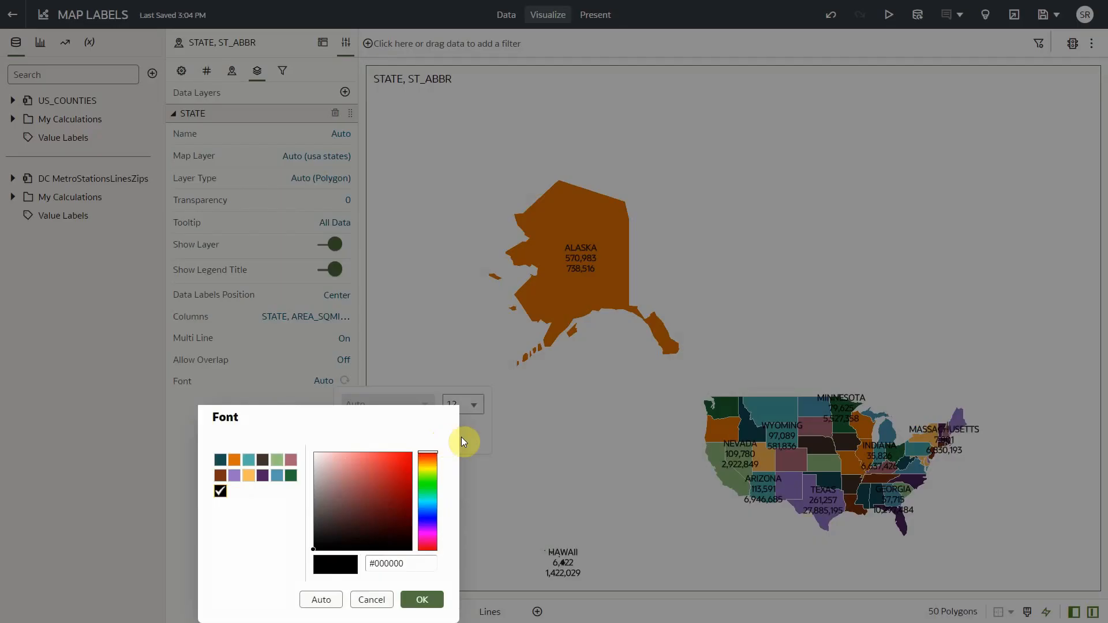
{"action": "mouse_move", "coordinate": [435, 588]}
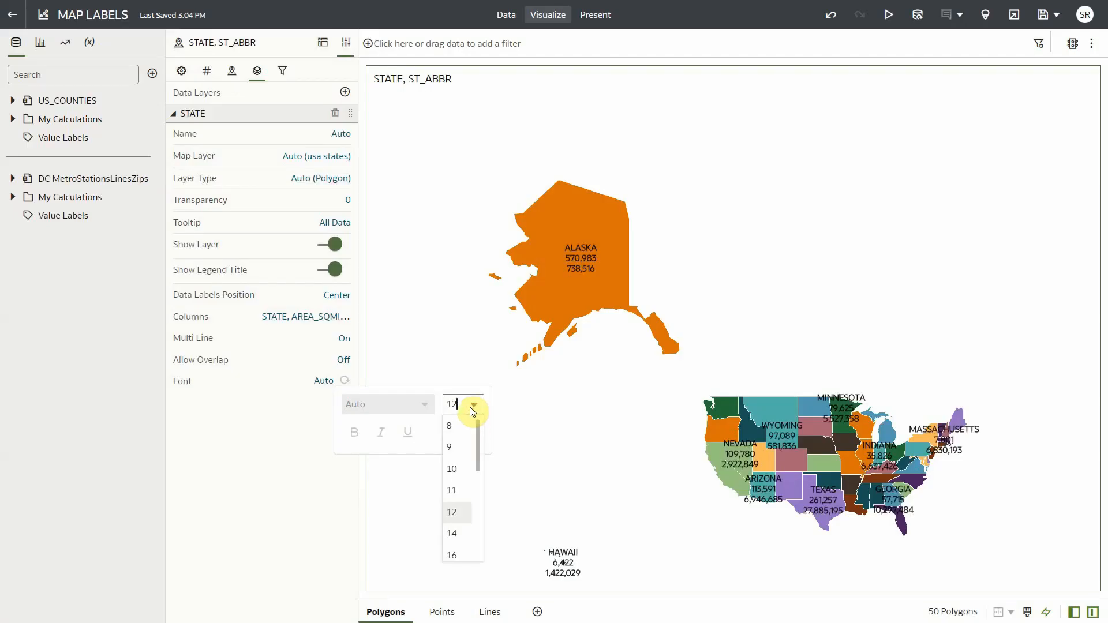
{"action": "left_click", "coordinate": [451, 555]}
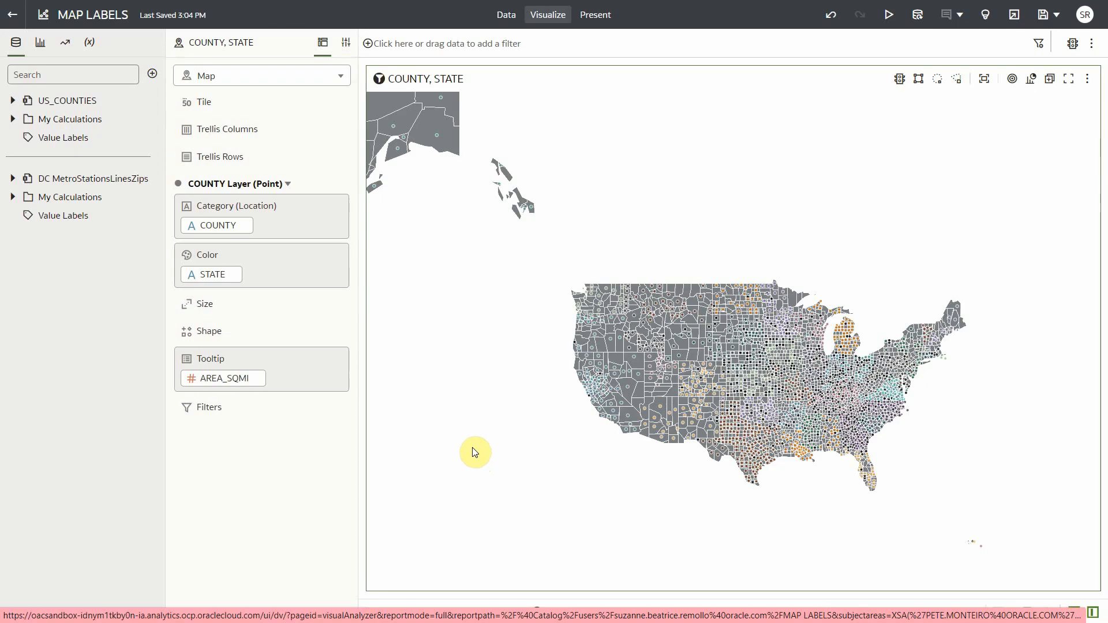
{"action": "mouse_move", "coordinate": [470, 447]}
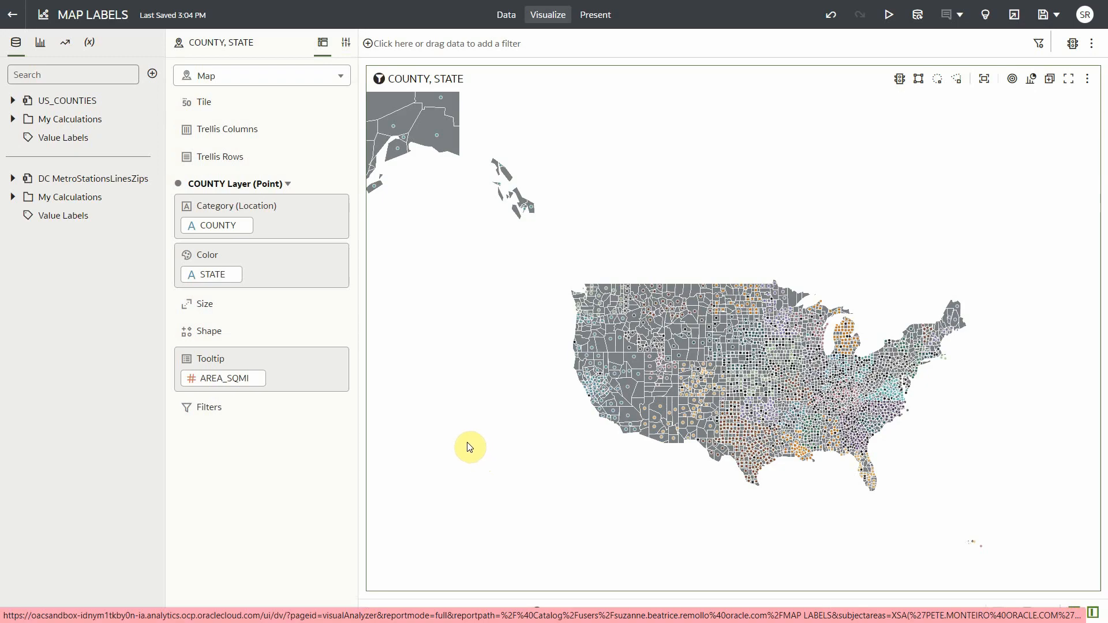
- Place county point labels to the left showing county, state and value on separate lines
{"action": "left_click", "coordinate": [255, 70]}
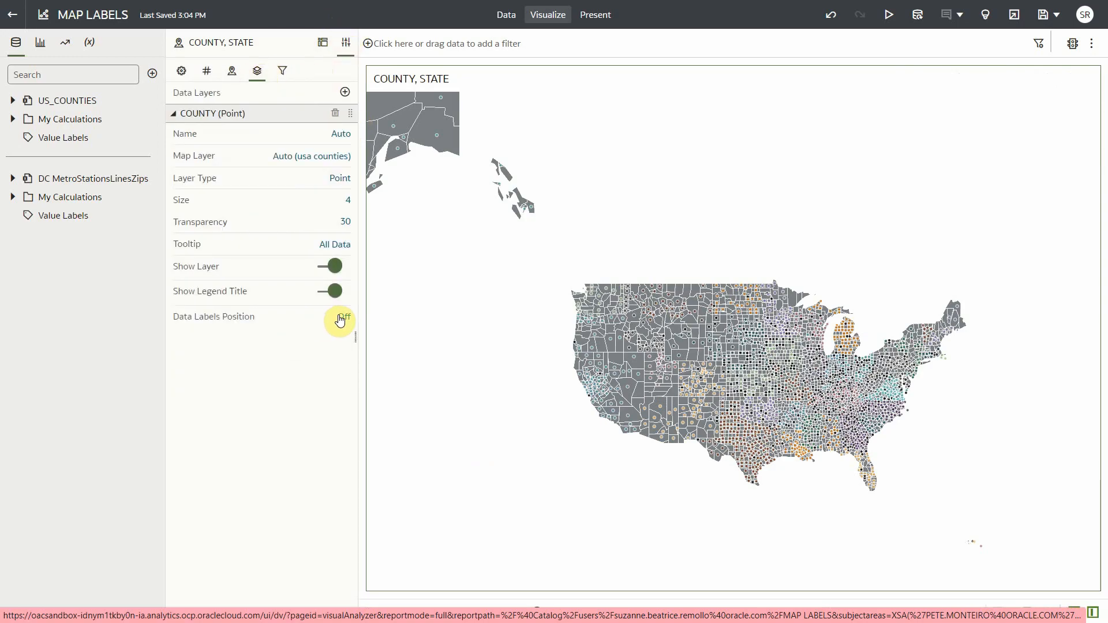
{"action": "left_click", "coordinate": [342, 316]}
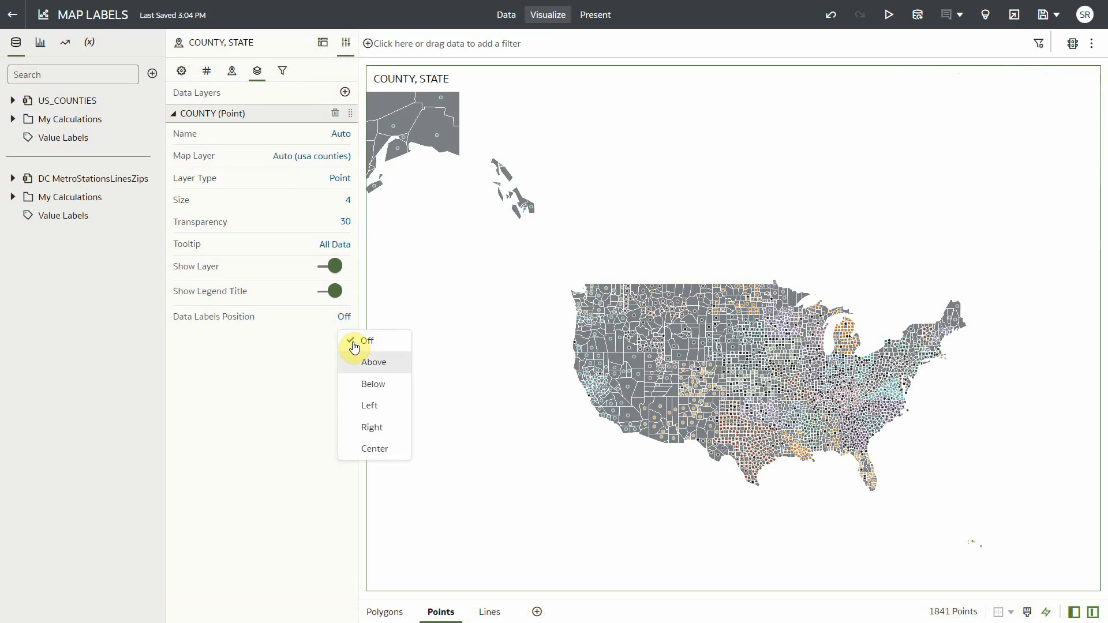
{"action": "mouse_move", "coordinate": [389, 429]}
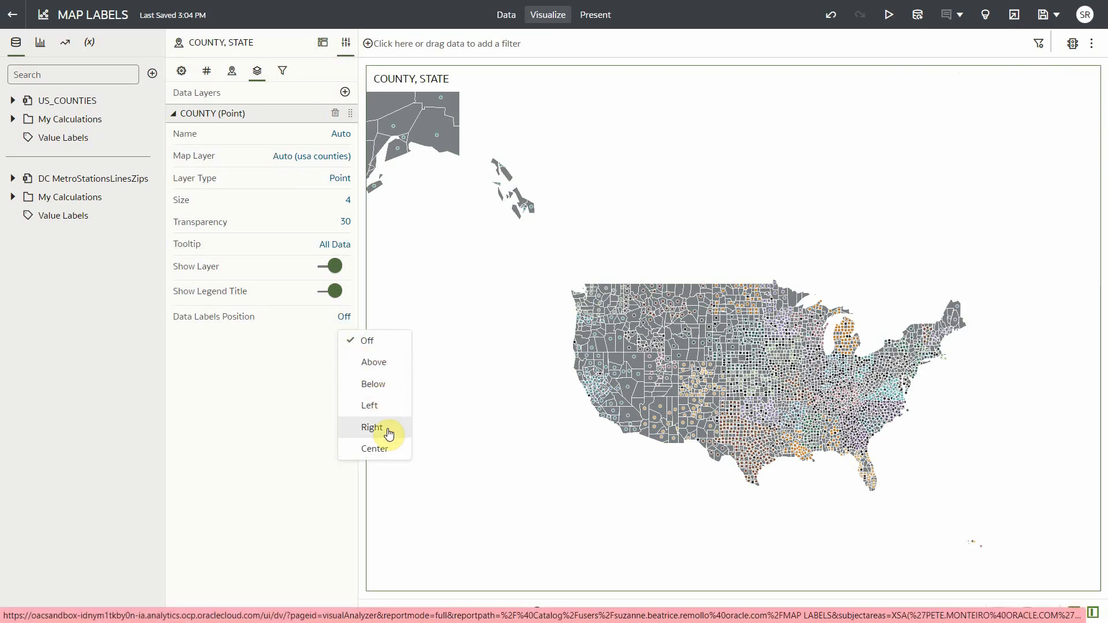
{"action": "mouse_move", "coordinate": [388, 451]}
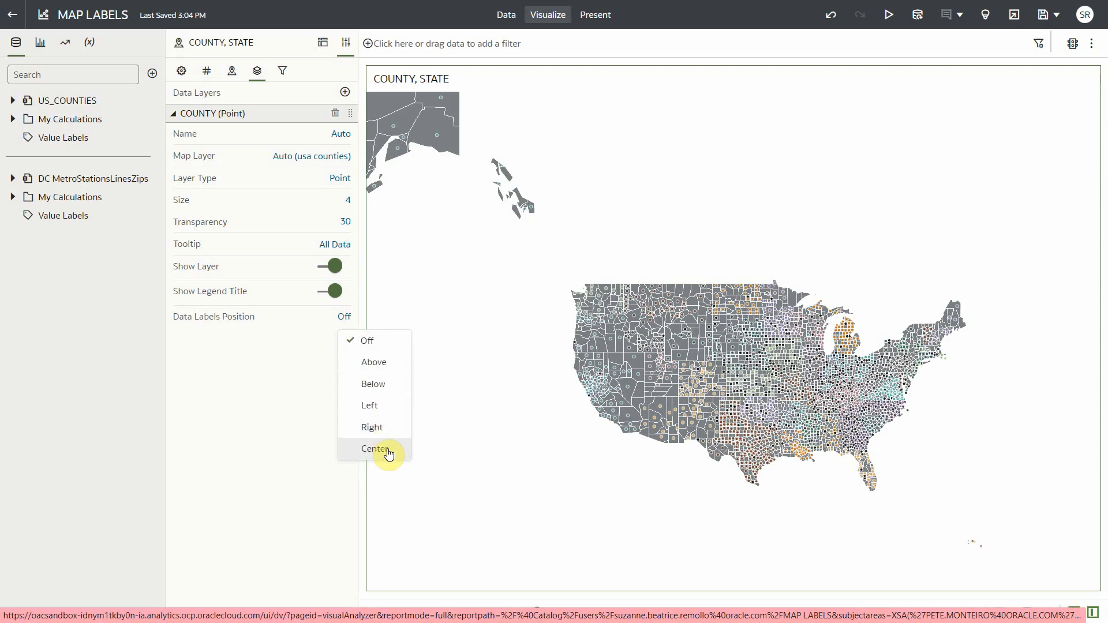
{"action": "left_click", "coordinate": [370, 405]}
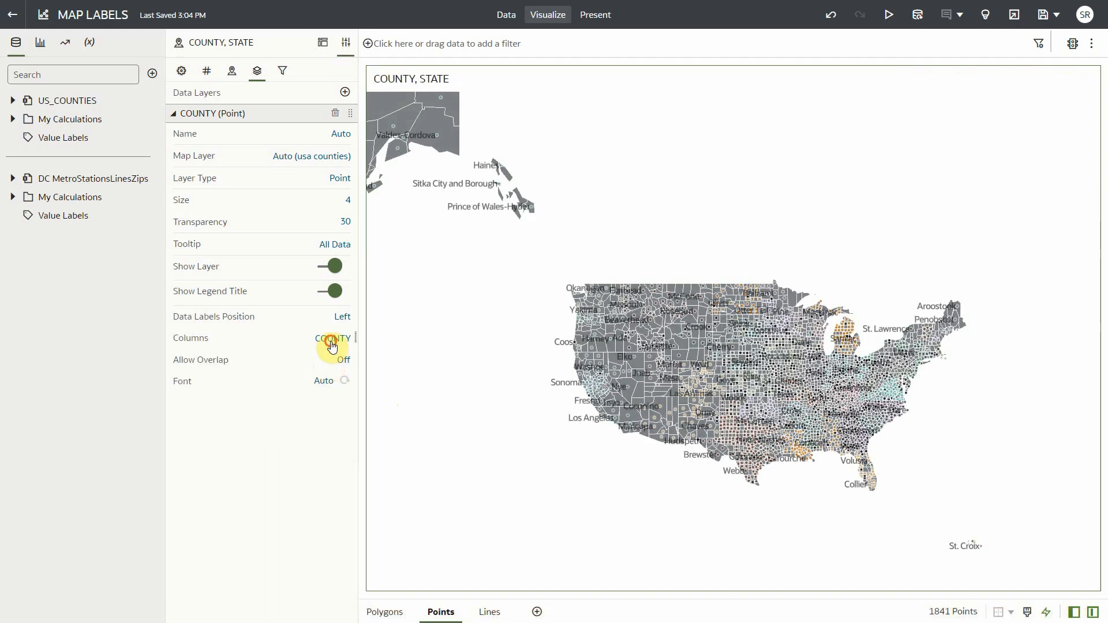
{"action": "left_click", "coordinate": [333, 338]}
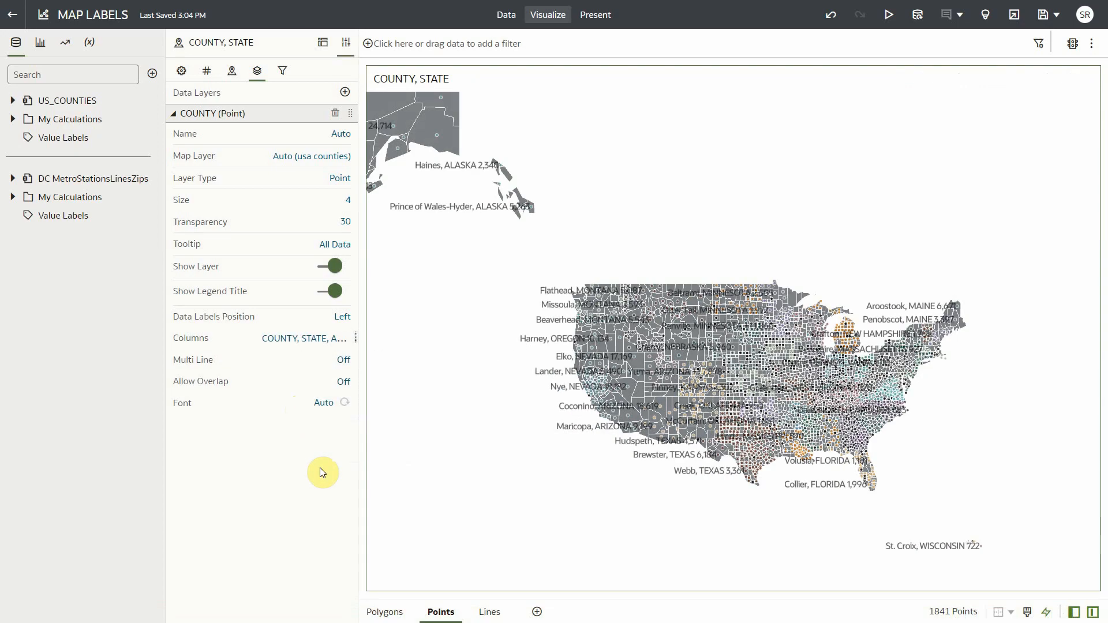
{"action": "left_click", "coordinate": [344, 360]}
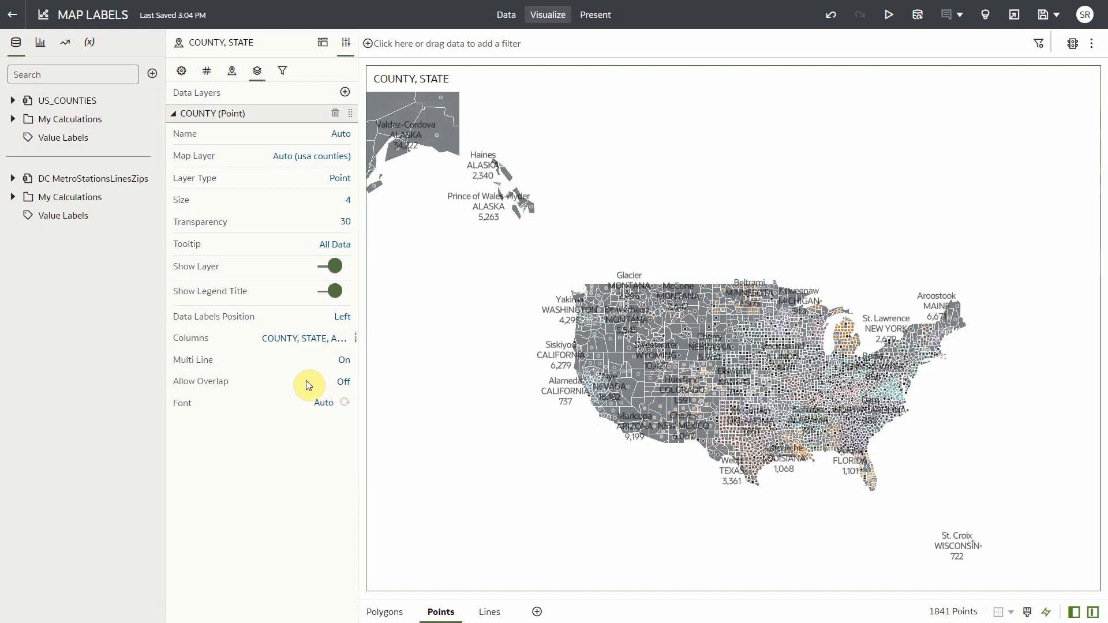
- Give the county labels a smaller font size
{"action": "left_click", "coordinate": [325, 402]}
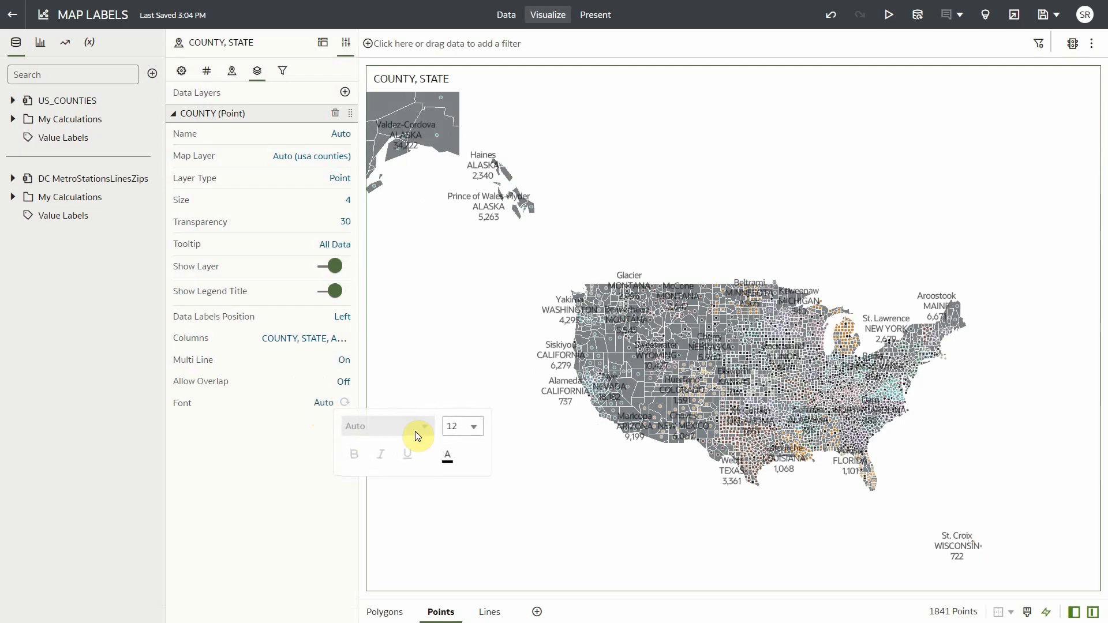
{"action": "left_click", "coordinate": [462, 426]}
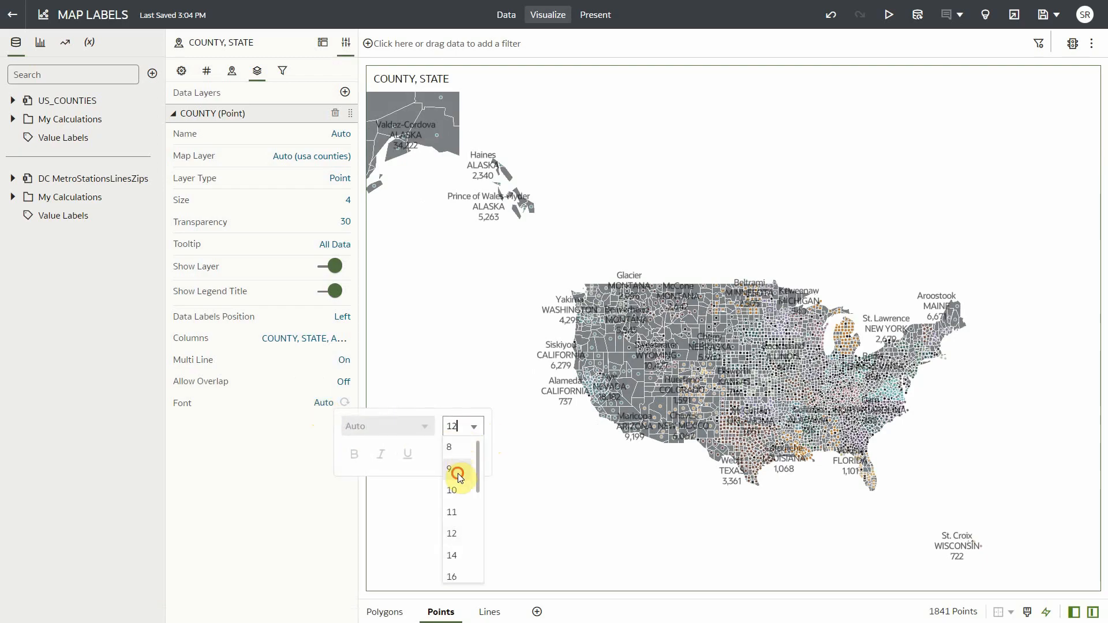
{"action": "left_click", "coordinate": [448, 468]}
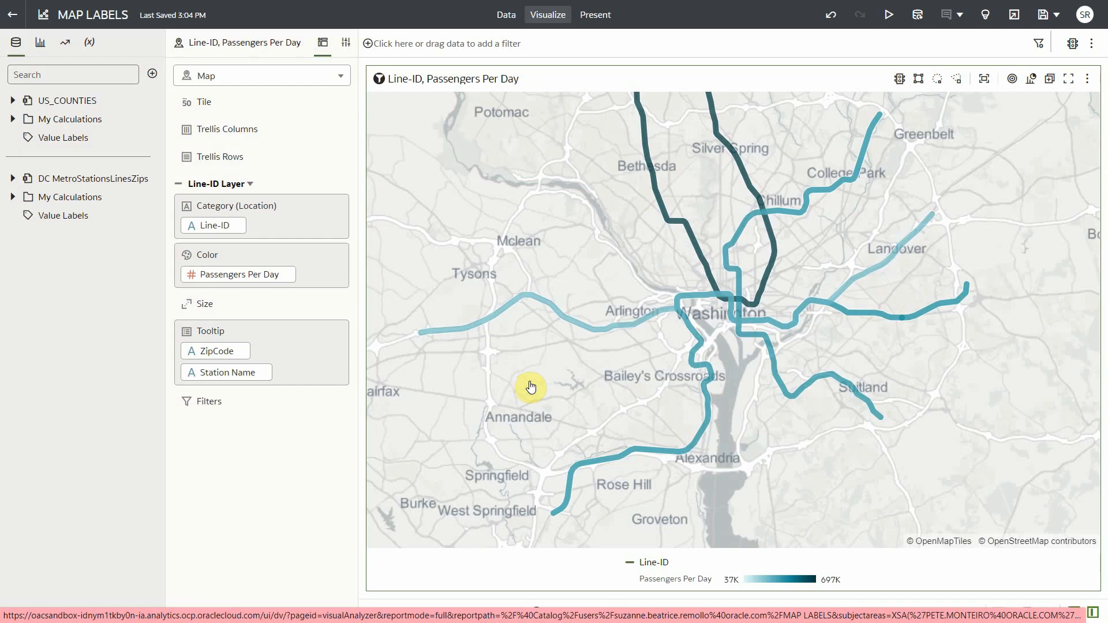
- Label each DC metro line above its path with Line-ID and ZipCode
{"action": "left_click", "coordinate": [345, 42]}
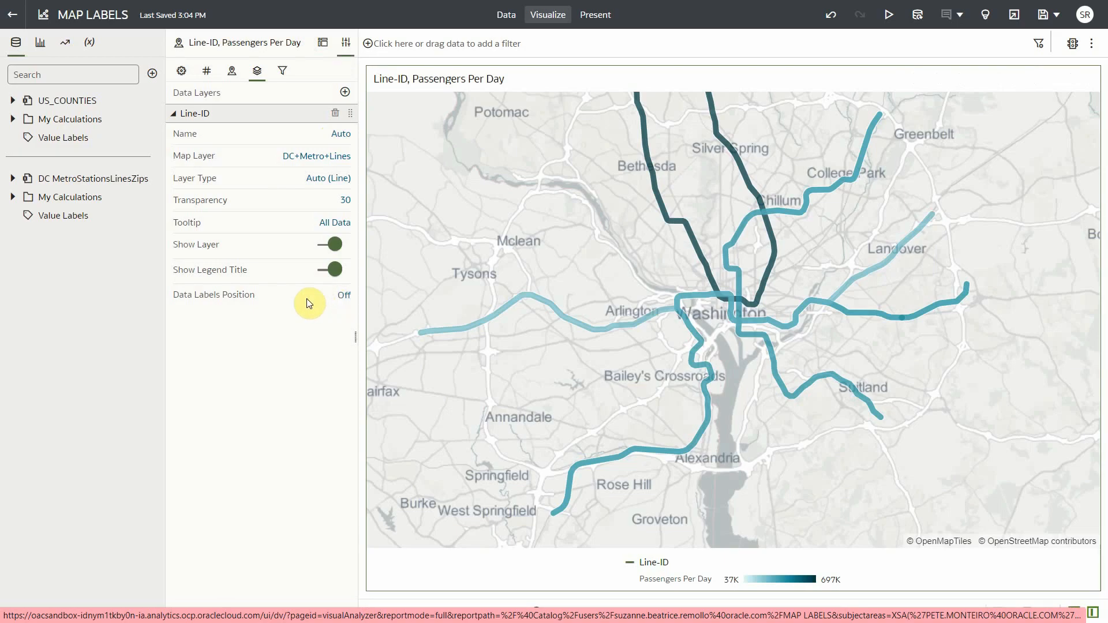
{"action": "left_click", "coordinate": [344, 294]}
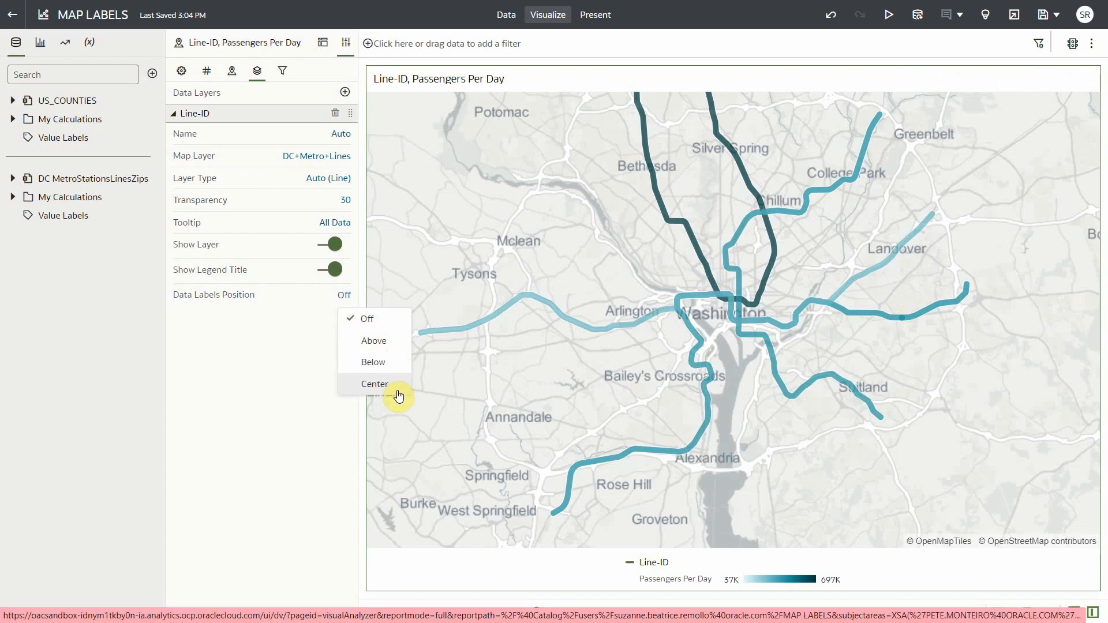
{"action": "mouse_move", "coordinate": [388, 347]}
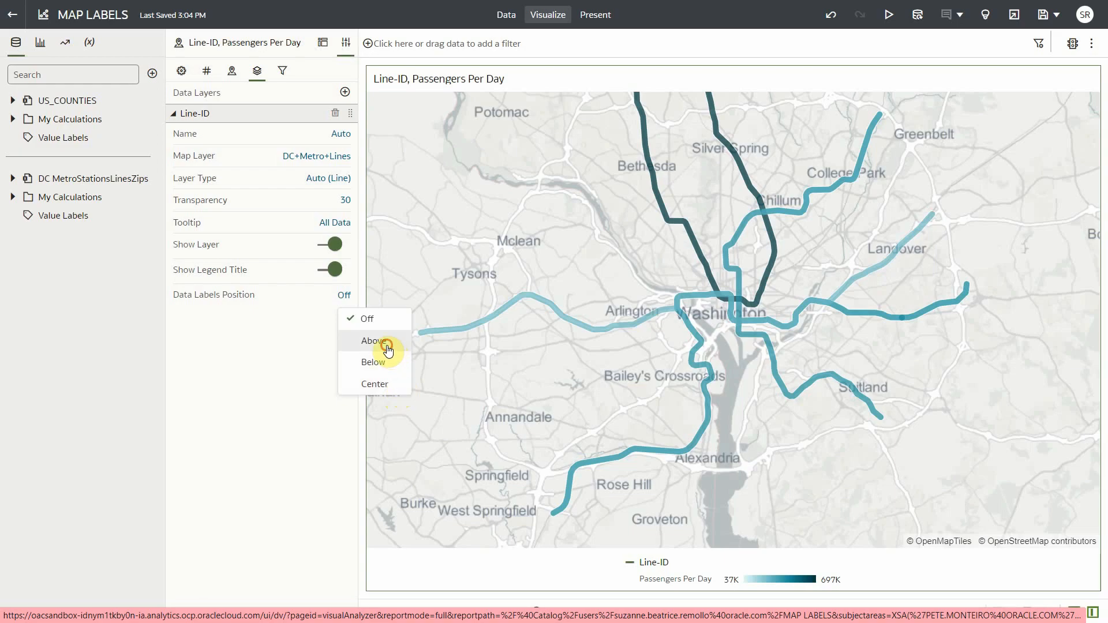
{"action": "left_click", "coordinate": [372, 342]}
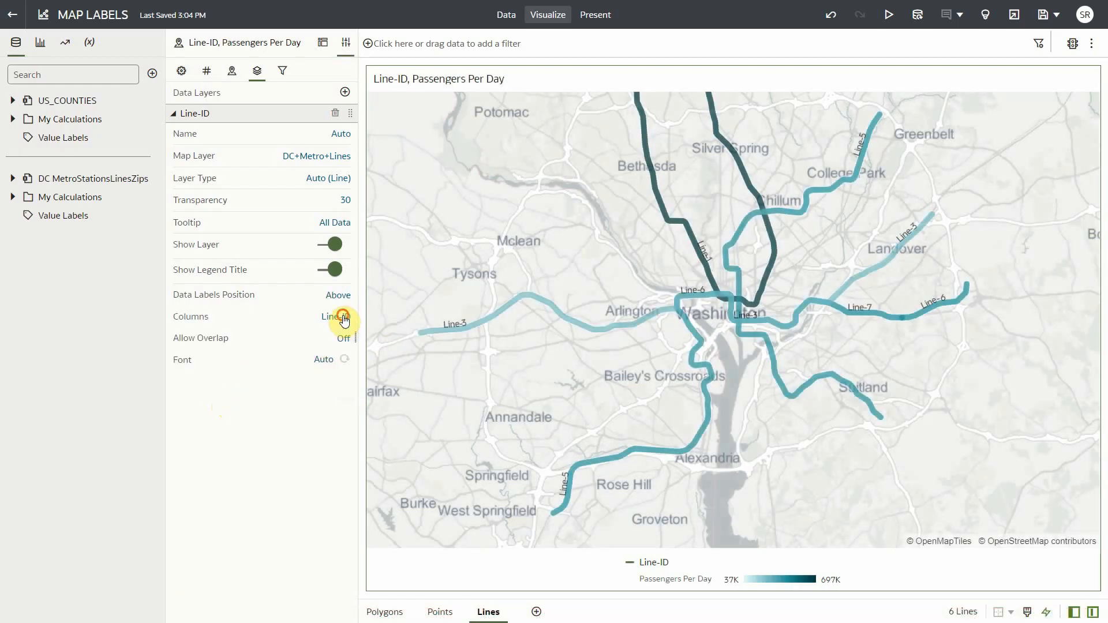
{"action": "left_click", "coordinate": [344, 316]}
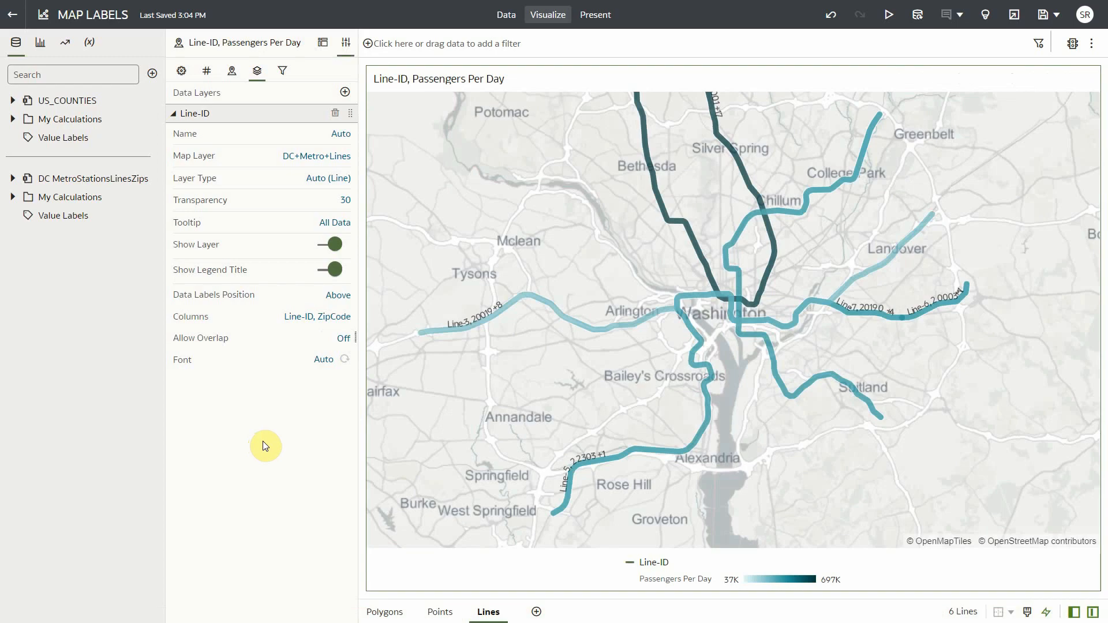
{"action": "mouse_move", "coordinate": [511, 323]}
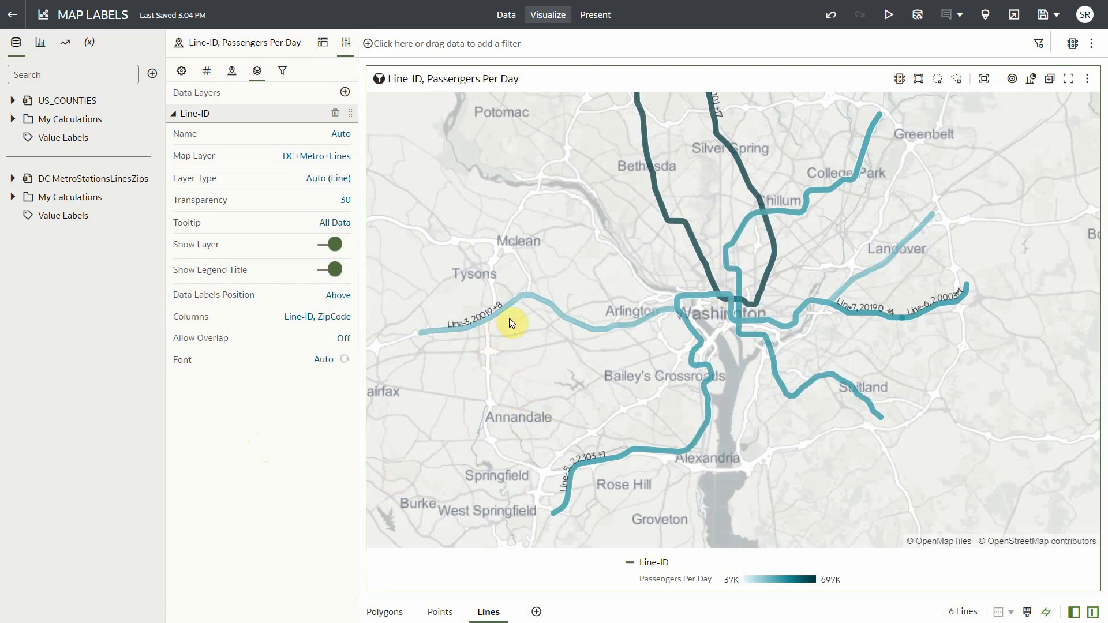
{"action": "mouse_move", "coordinate": [683, 335]}
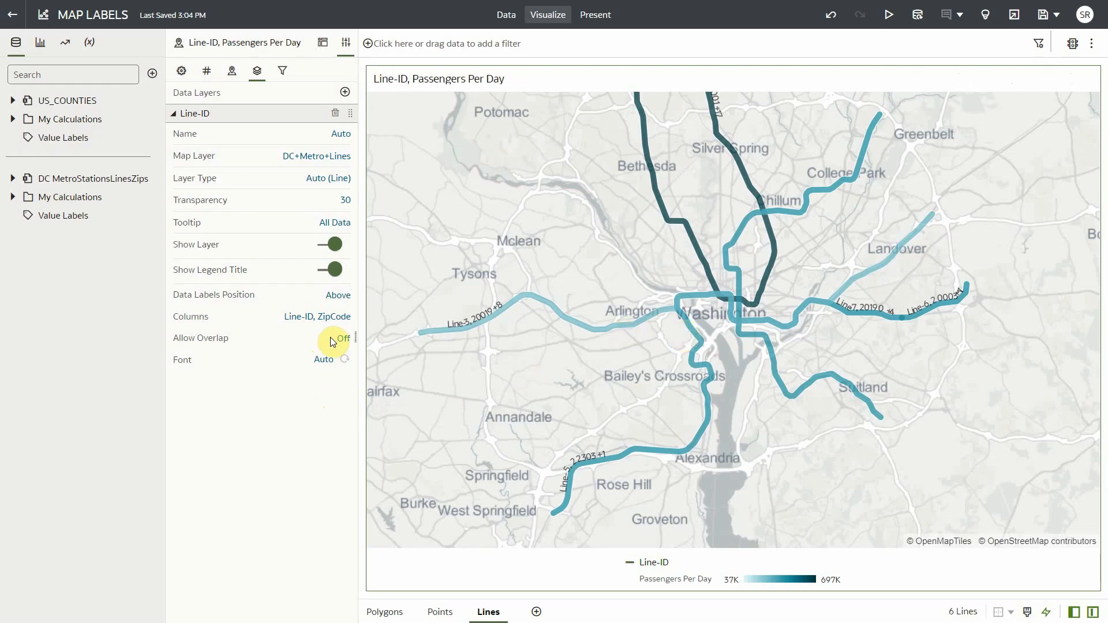
- Set the metro line label font size to 16 and start choosing a label colour
{"action": "left_click", "coordinate": [323, 359]}
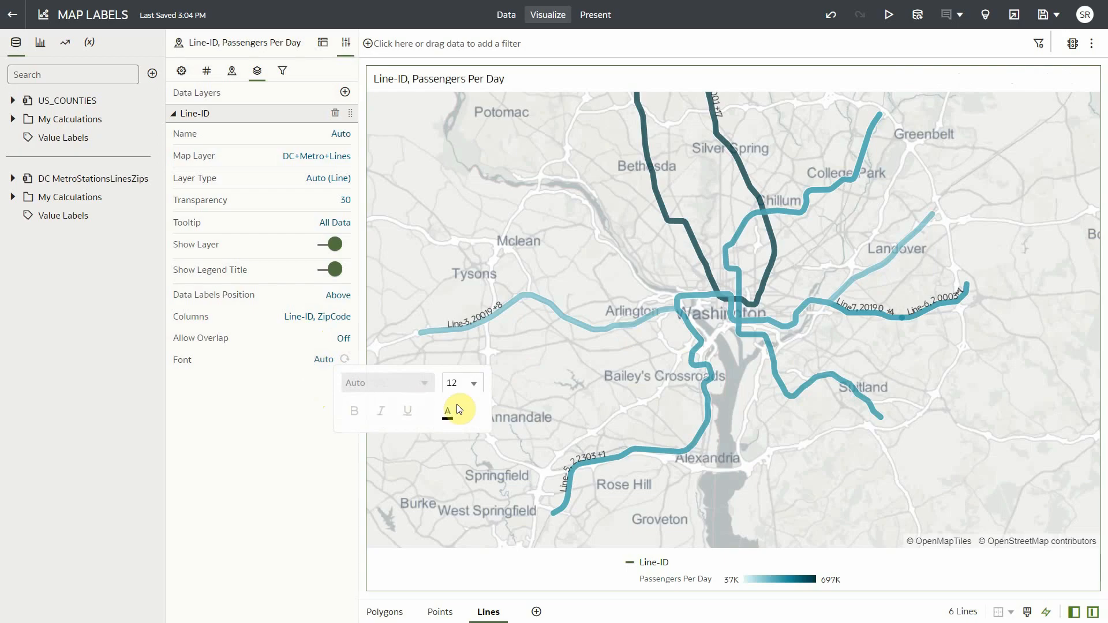
{"action": "left_click", "coordinate": [461, 382]}
{"action": "type", "text": "16"}
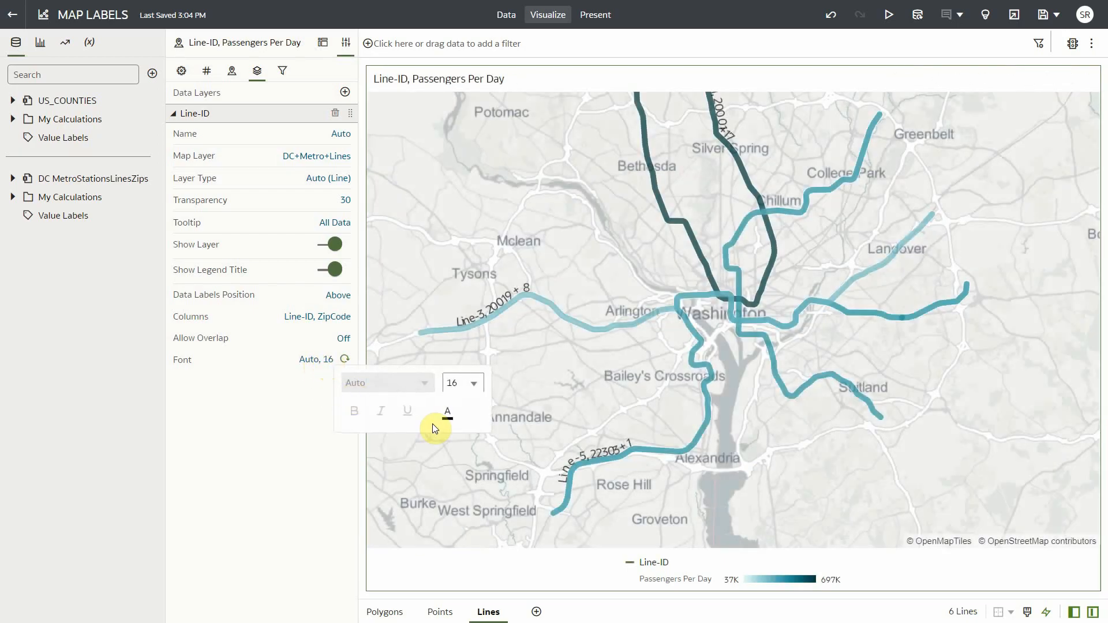
{"action": "left_click", "coordinate": [447, 411]}
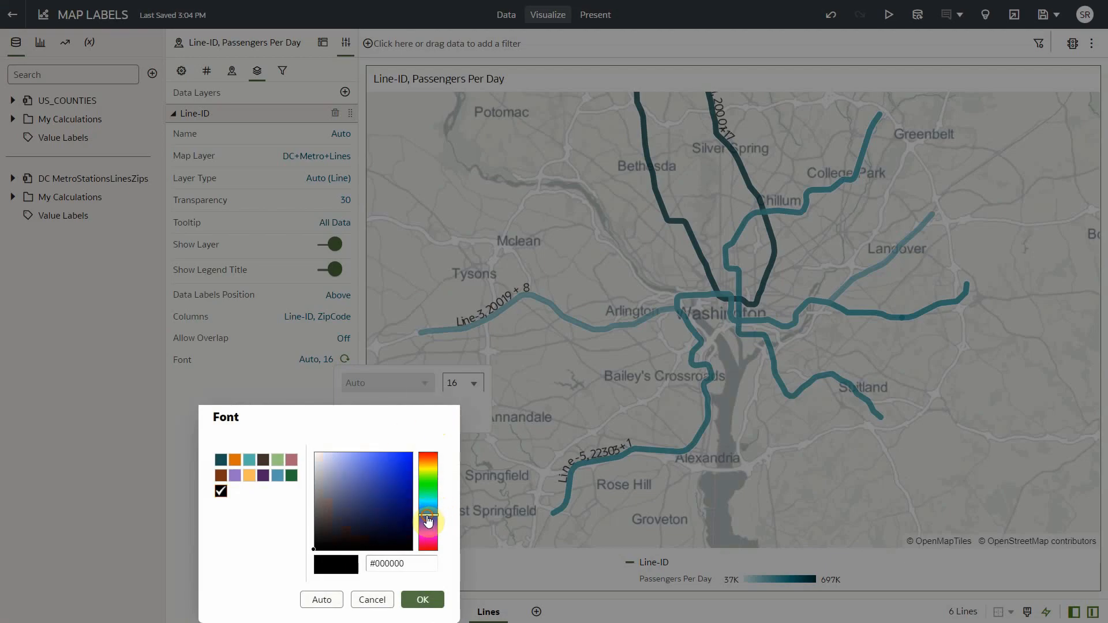